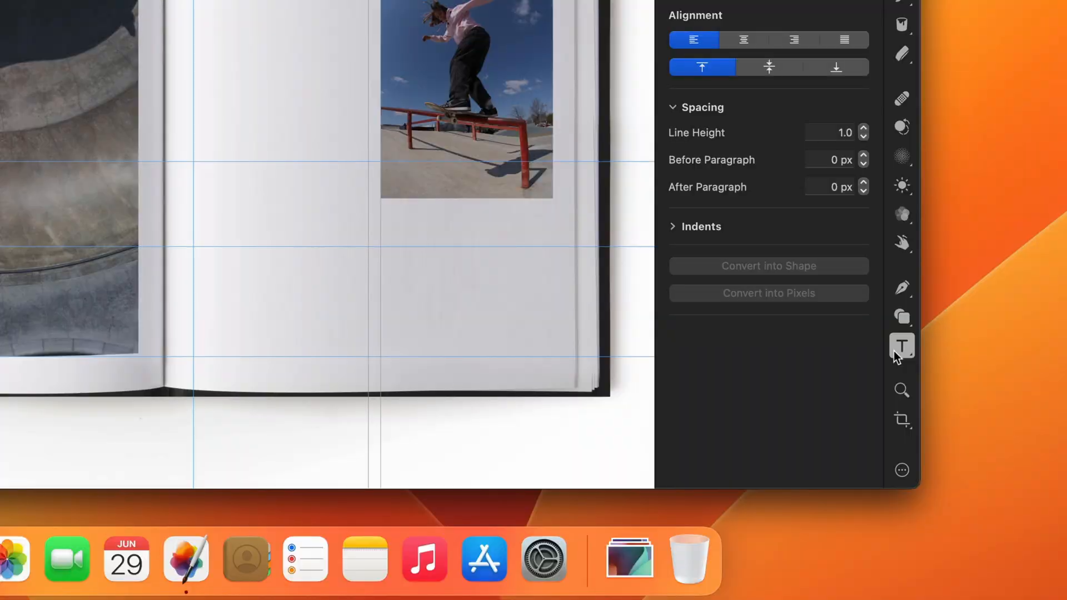
Activate the Type tool so text can be placed on the book spread.
click(901, 345)
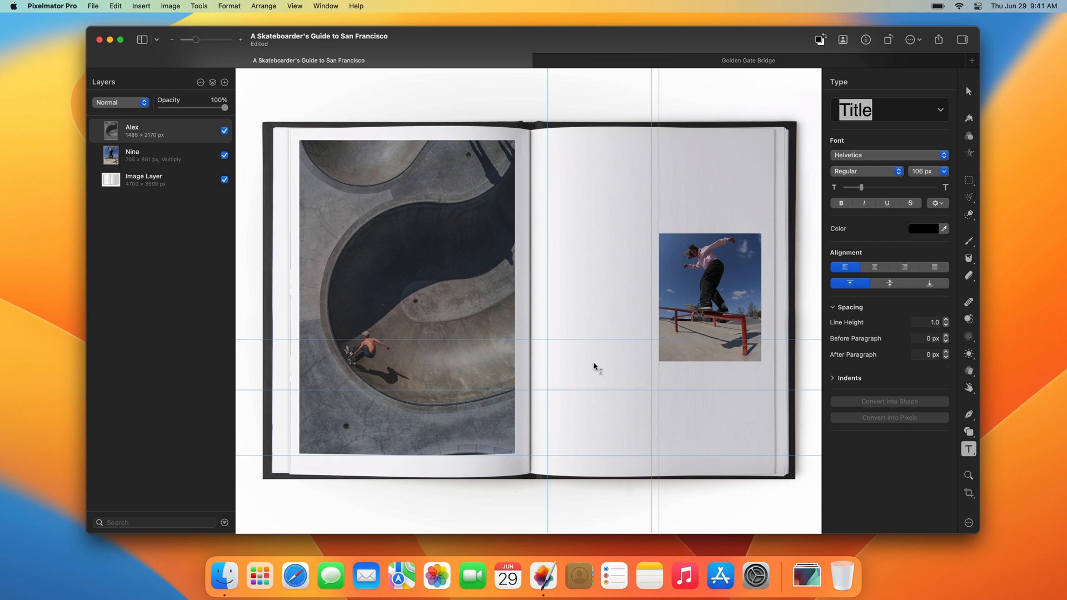
Add a 'San Francisco' heading on the right page and choose the Subtitle text style.
click(594, 368)
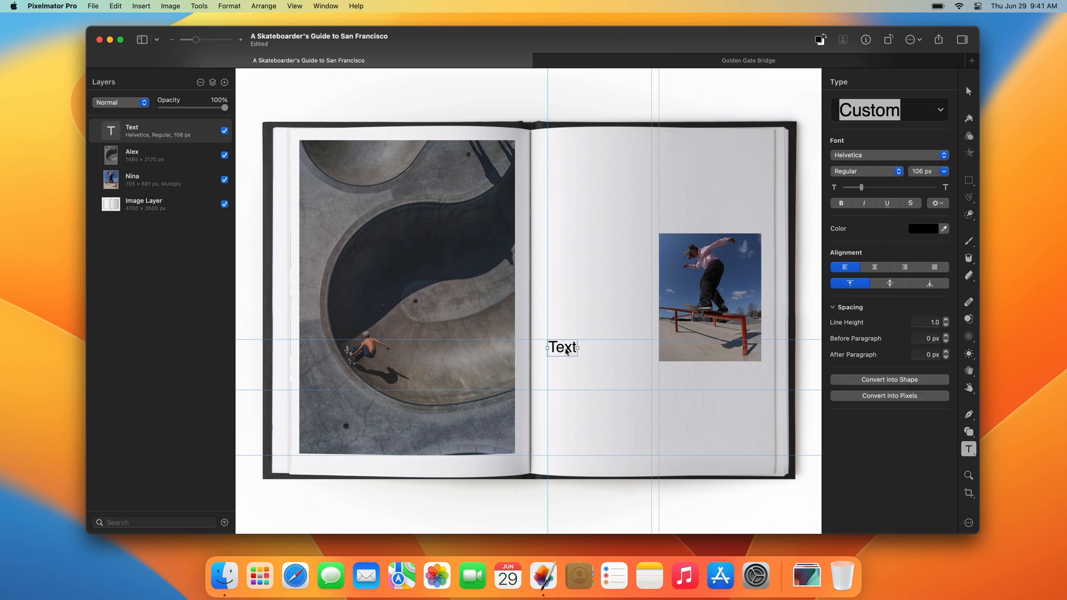
text(San Francisco)
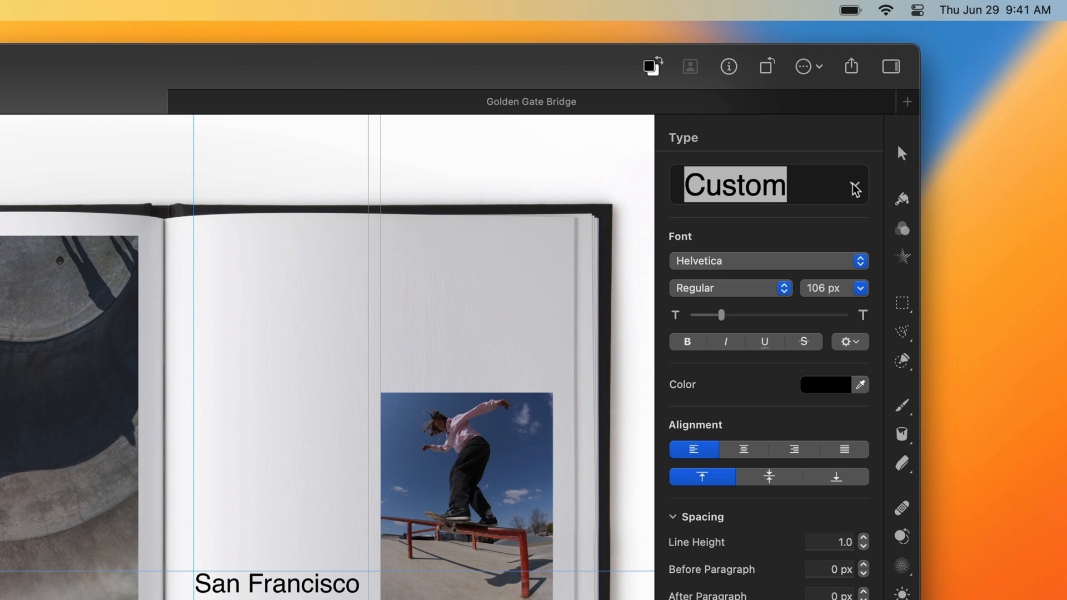
click(857, 184)
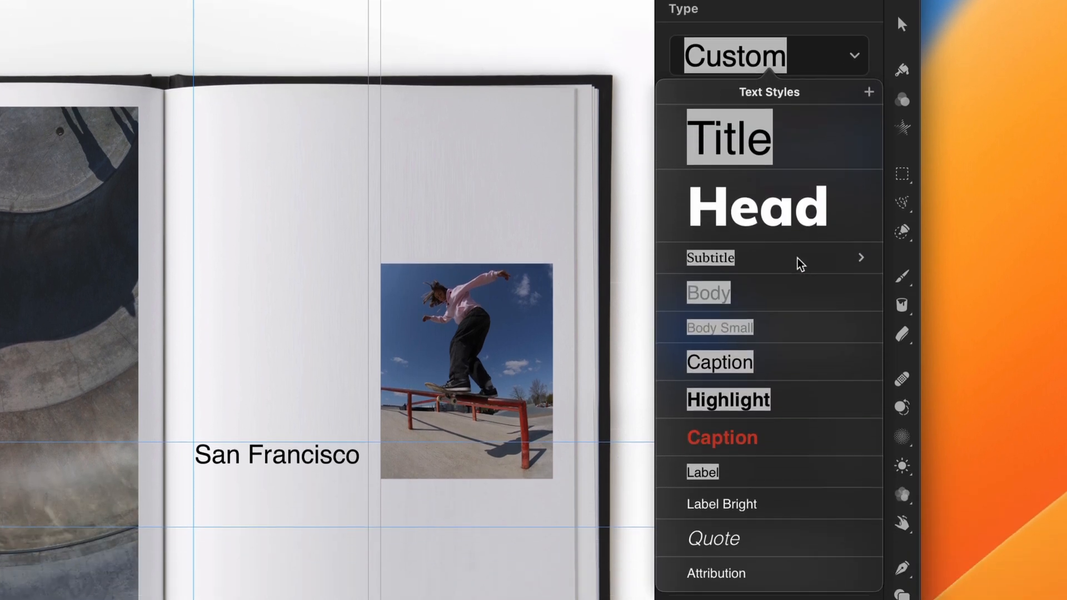
click(710, 257)
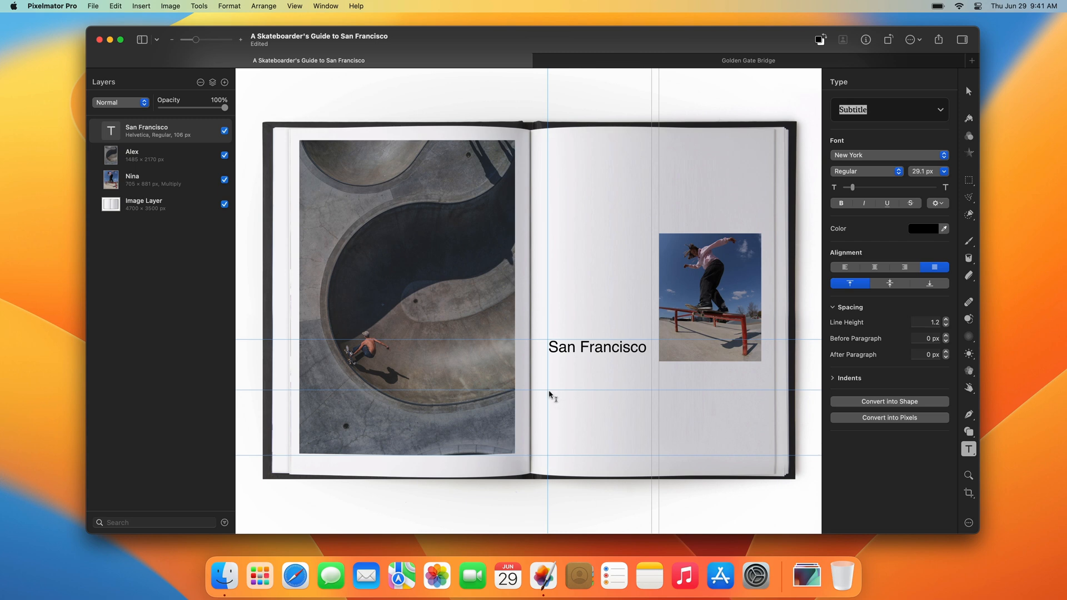
Create a body text box below the heading, paste the skateboarding paragraph and fit it between the guides.
drag(551, 391, 649, 454)
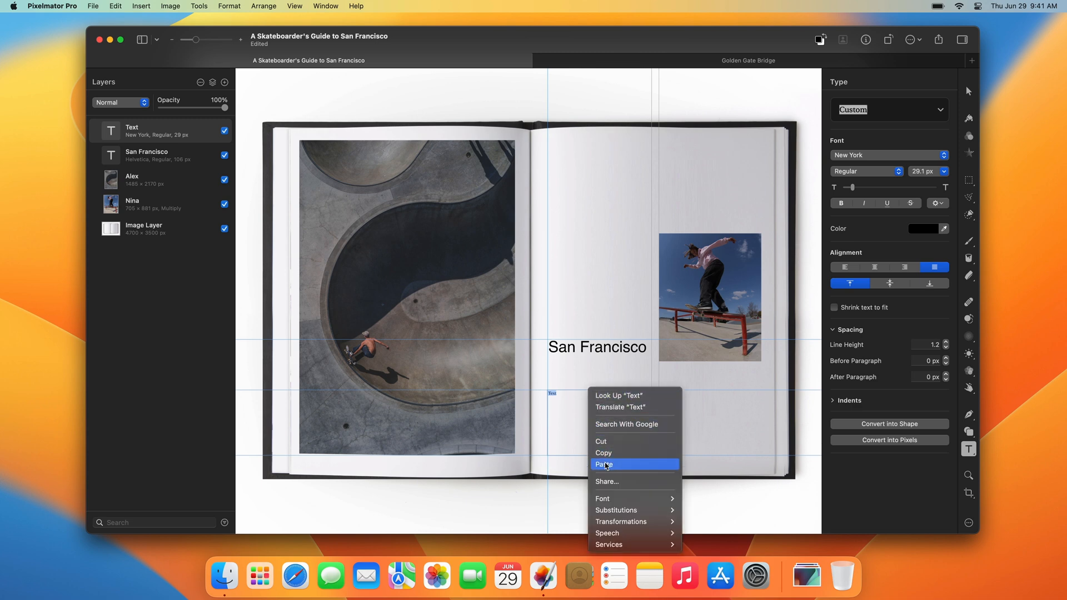
click(604, 464)
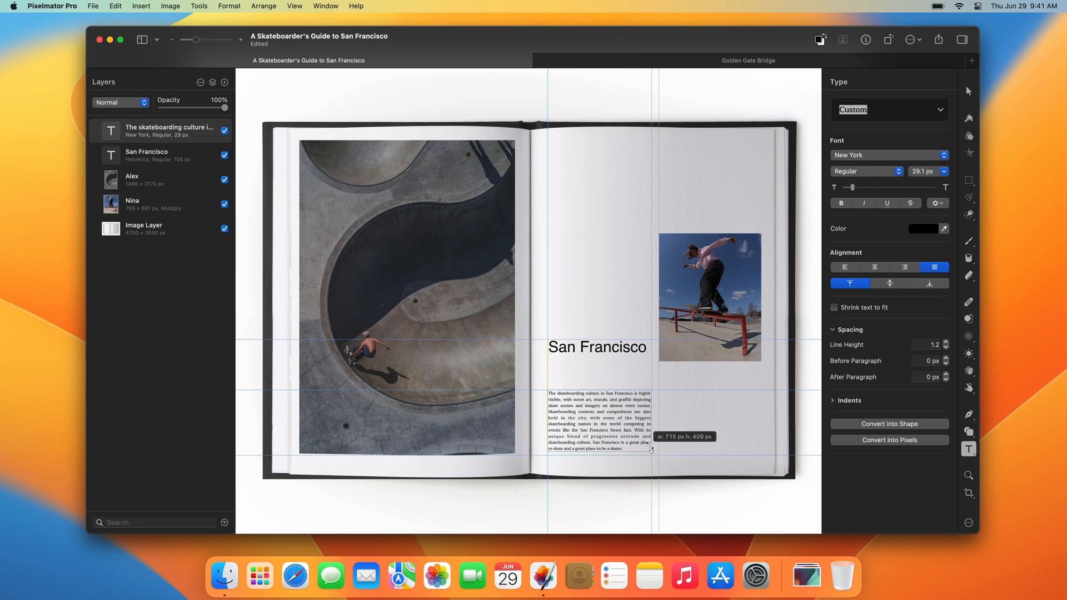
drag(651, 452, 627, 434)
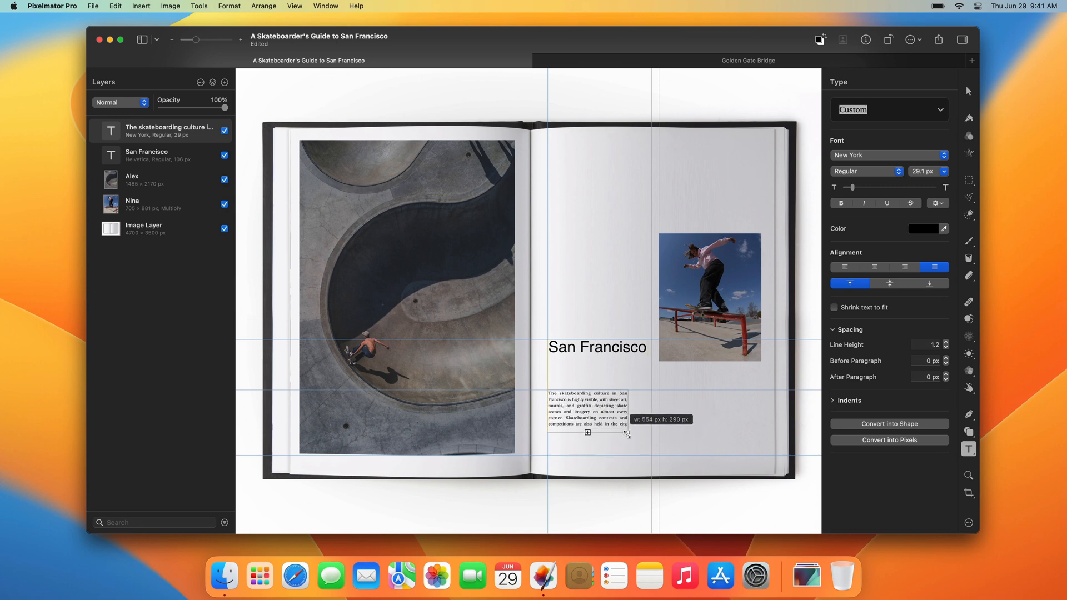
drag(587, 432, 649, 455)
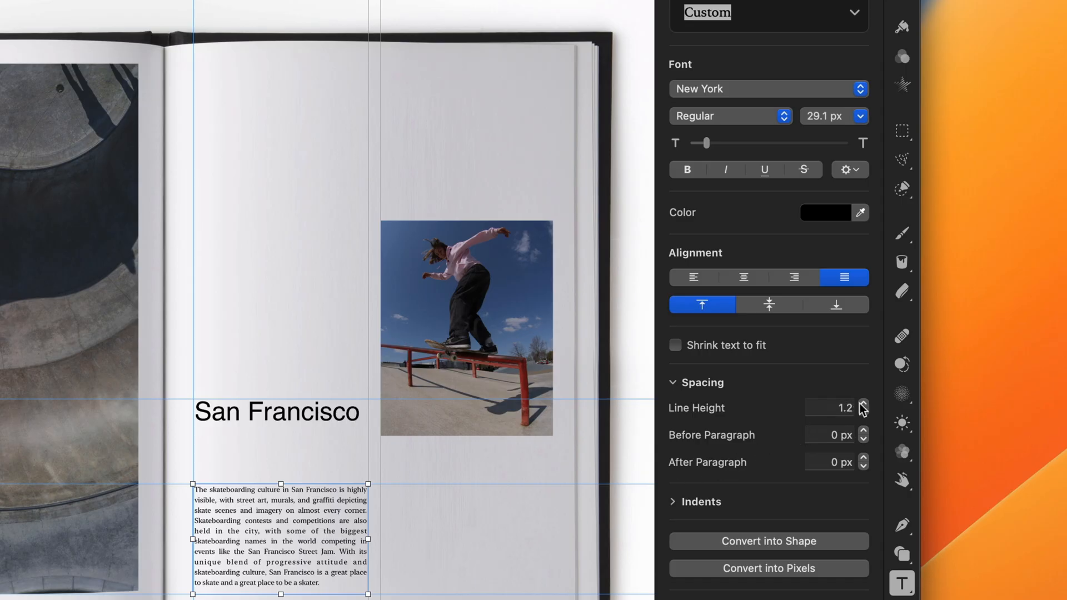
click(863, 404)
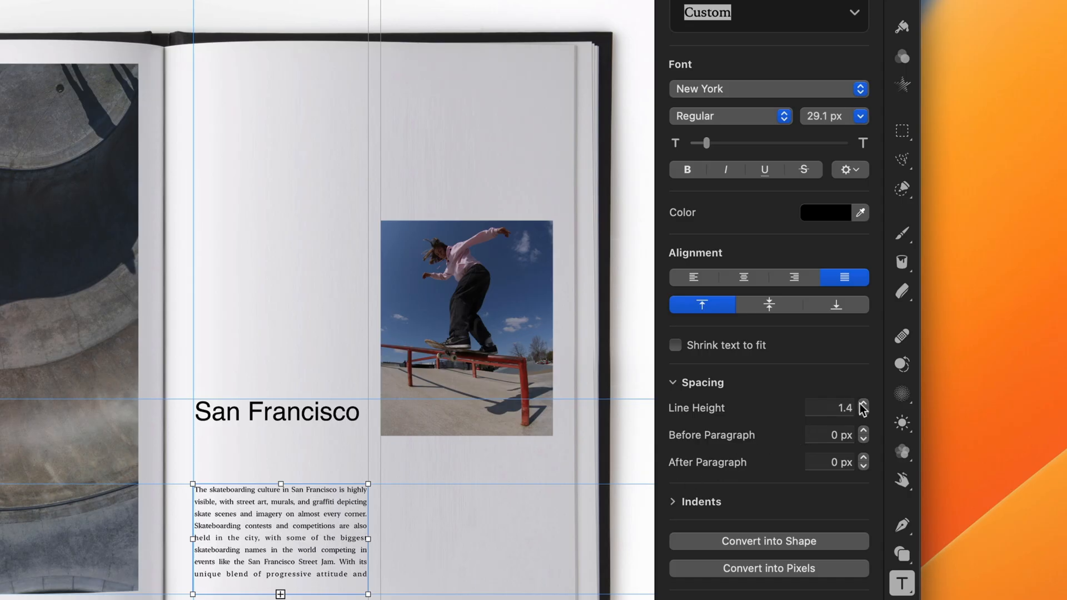
click(863, 403)
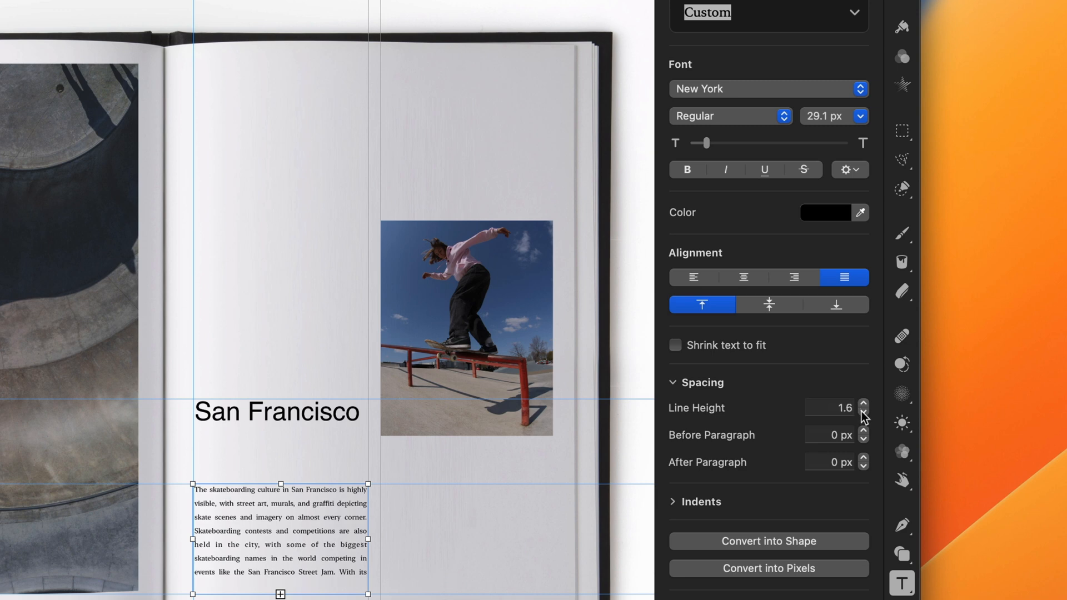
click(862, 412)
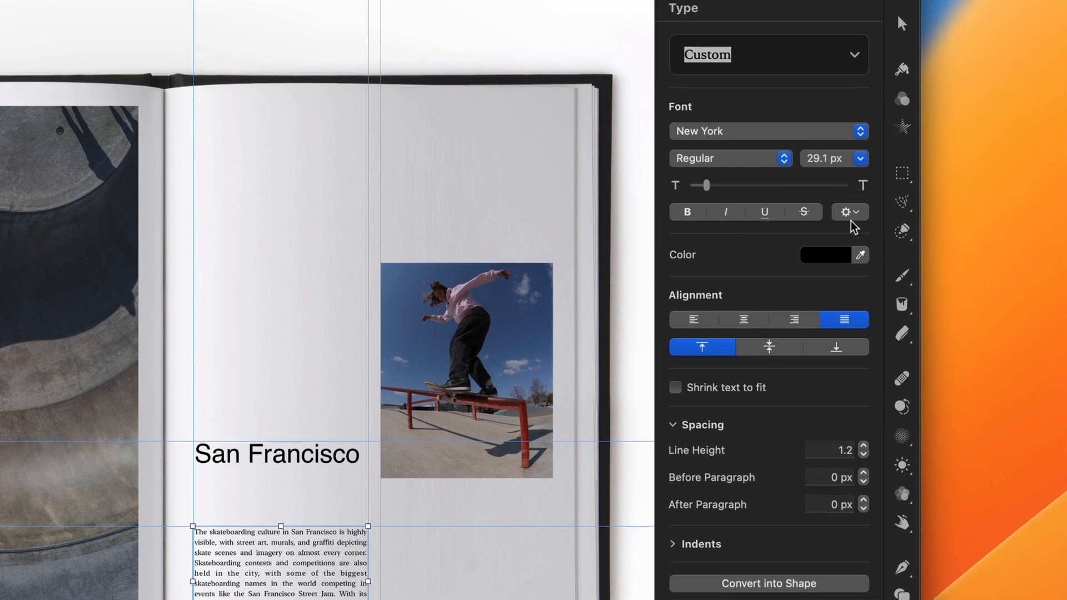
click(848, 212)
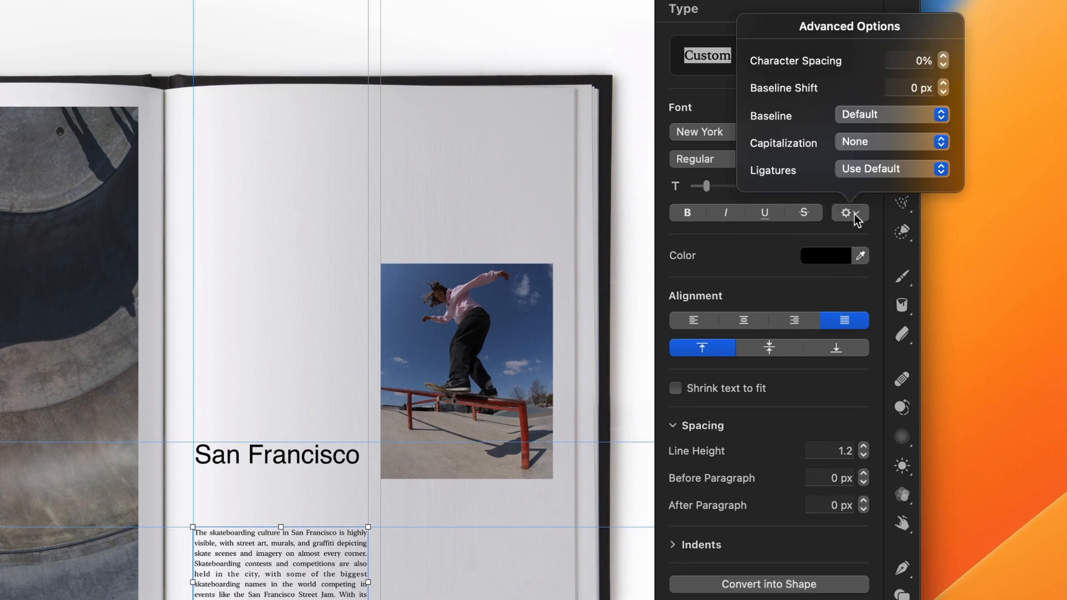
click(849, 213)
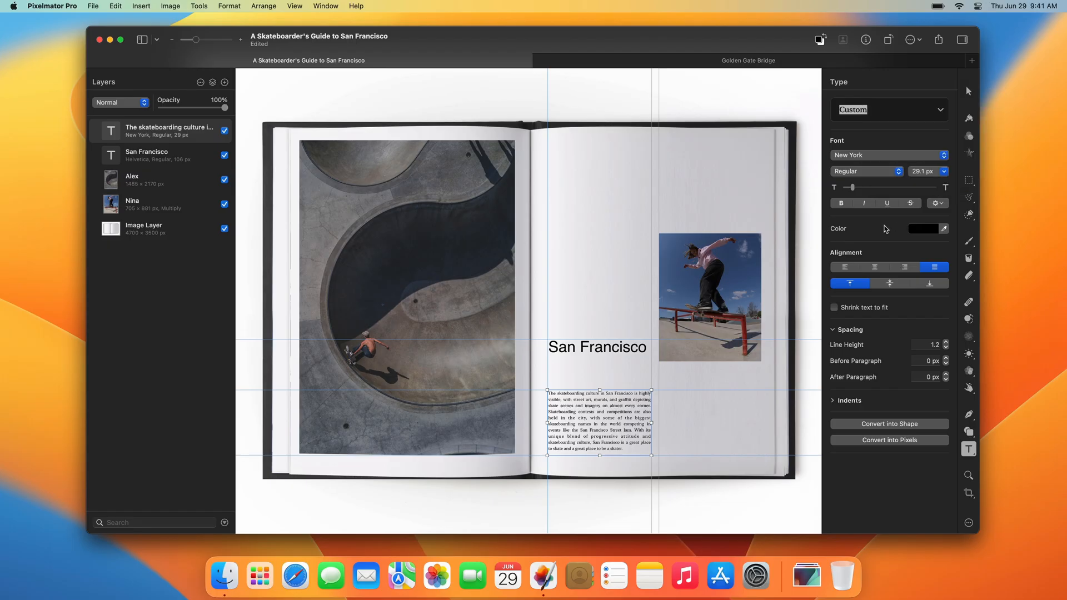
In the Golden Gate Bridge document, set GOLDEN as path type along the curve above the bridge.
click(748, 60)
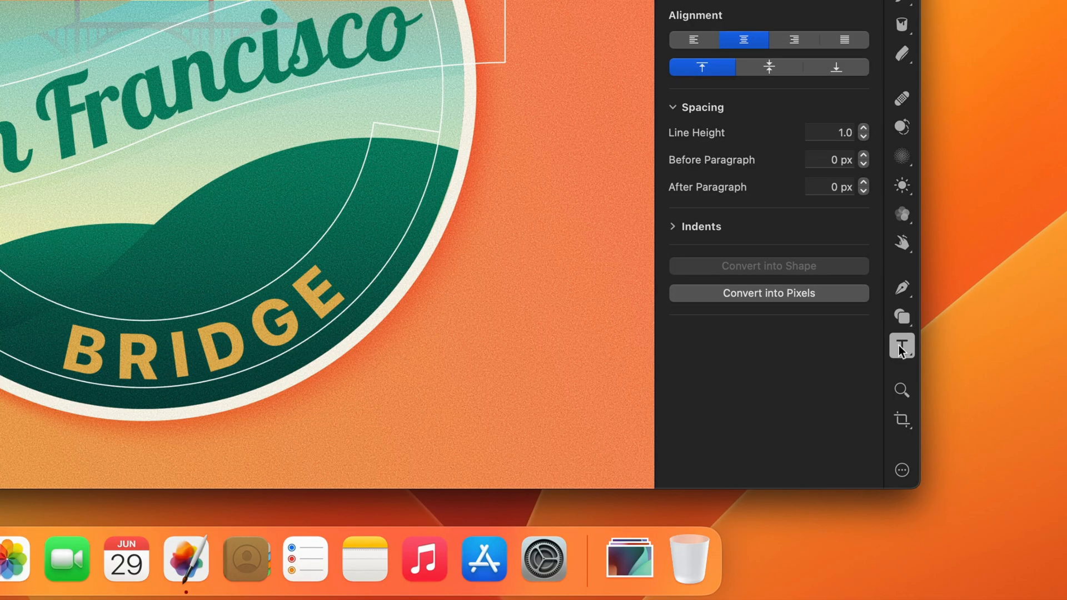
click(901, 346)
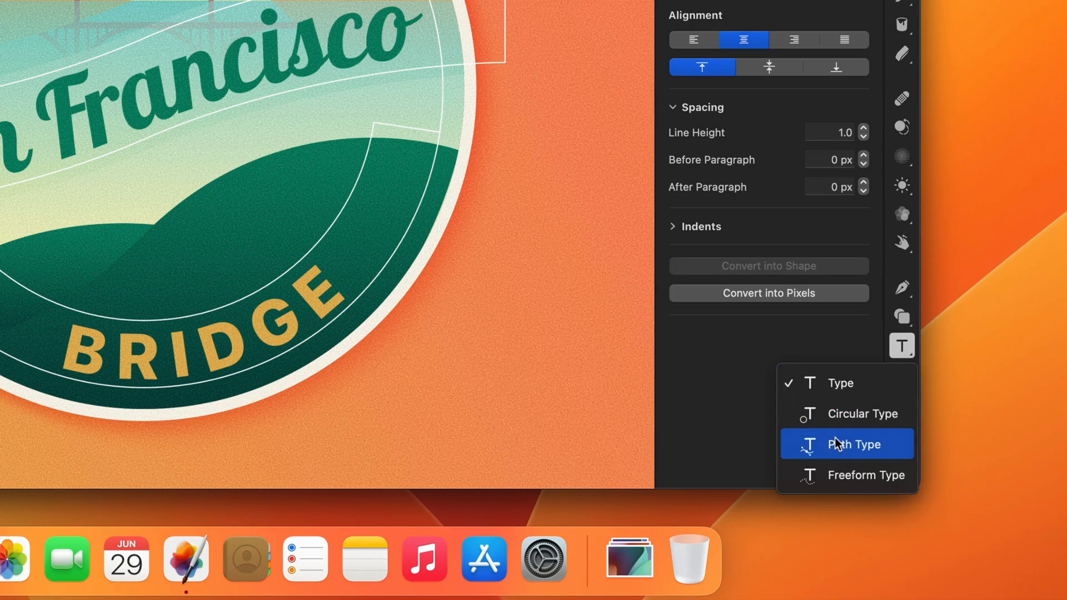
click(847, 444)
text(G)
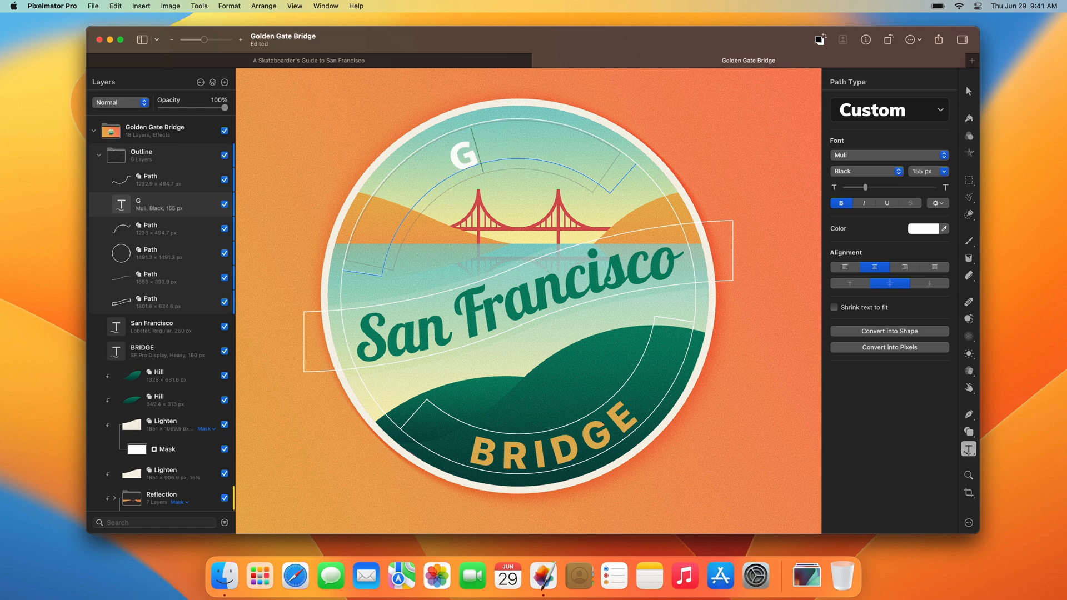
text(OLDEN)
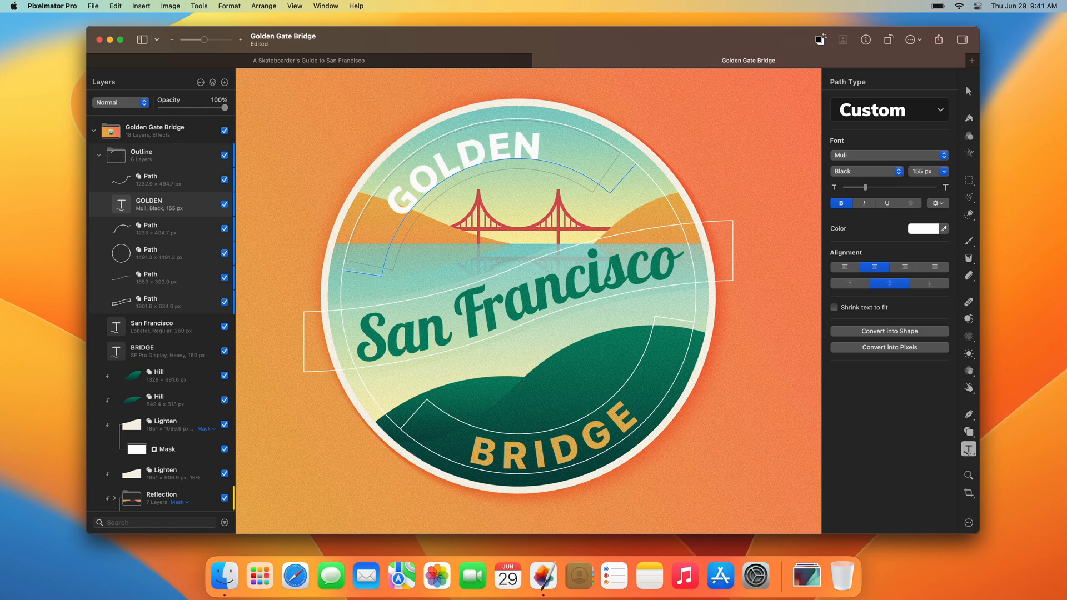